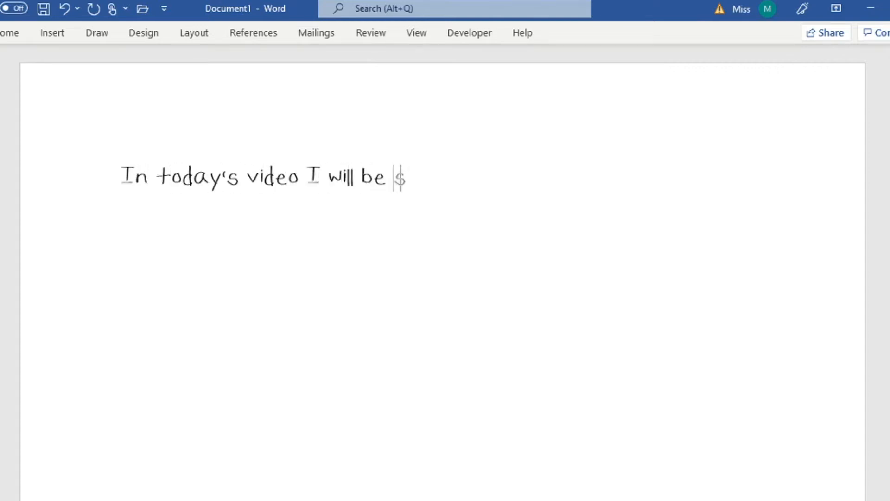
Write 'showing you how to make your own custom font for FREE!' in the handwritten font in Word
text(showing you how to make your own)
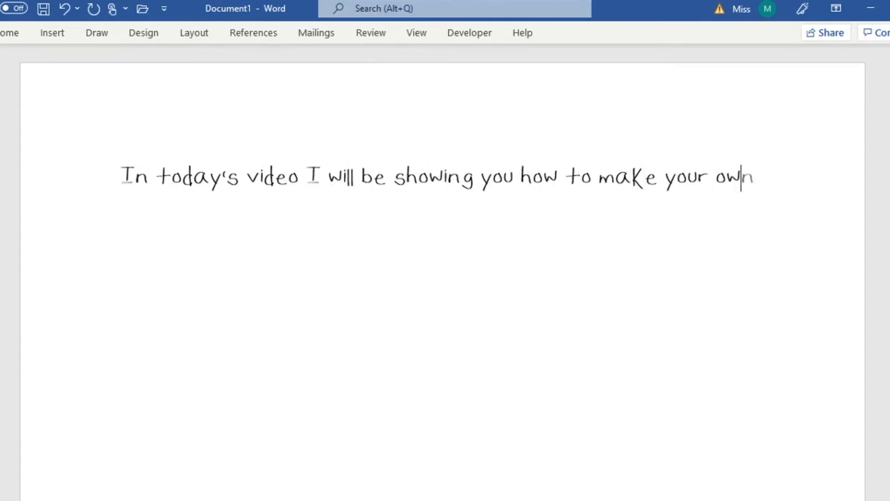
text(custom font for FREE!)
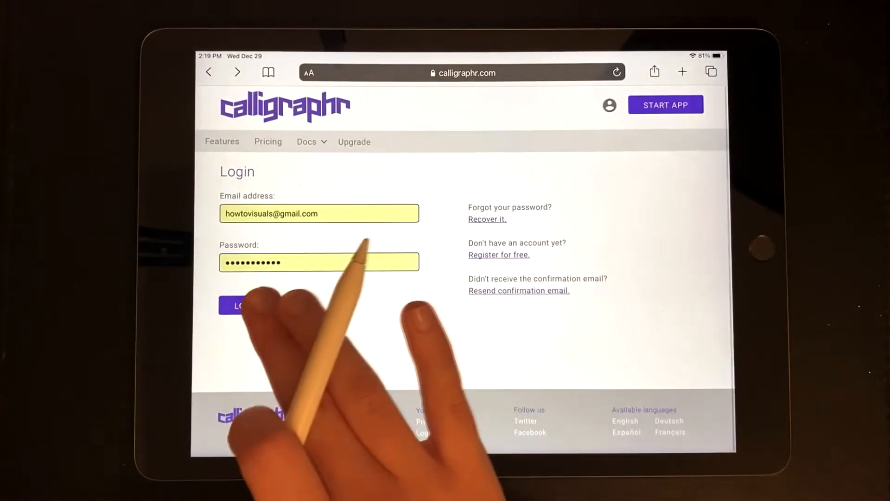
Sign in to the Calligraphr account with the filled-in email and password
click(237, 305)
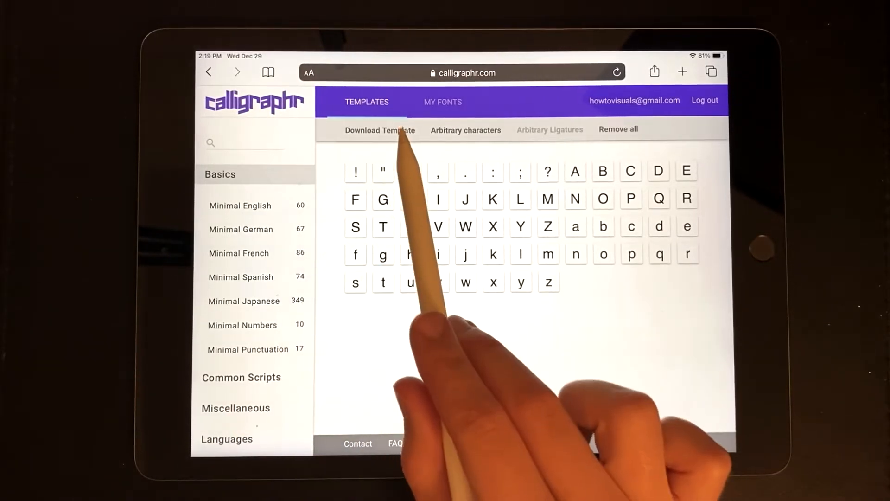
Download the template as PNG named HowToVisuals and view the HowToVisuals.png file
click(381, 130)
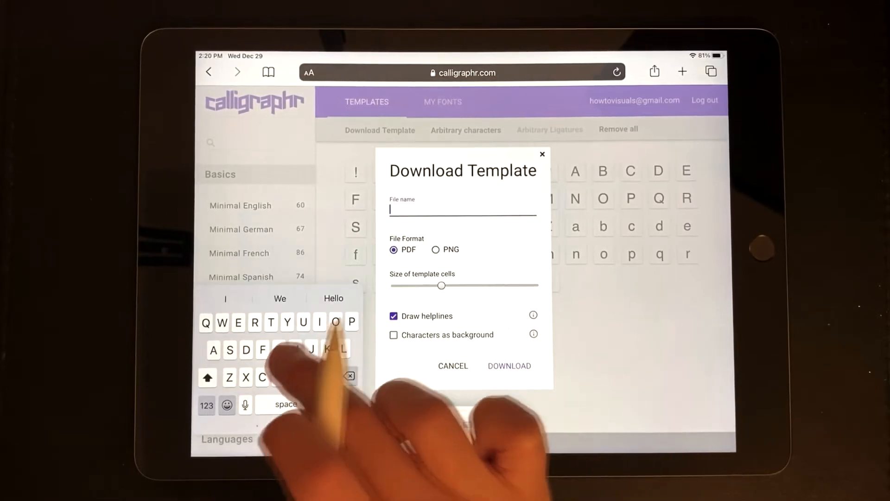
text(HowT)
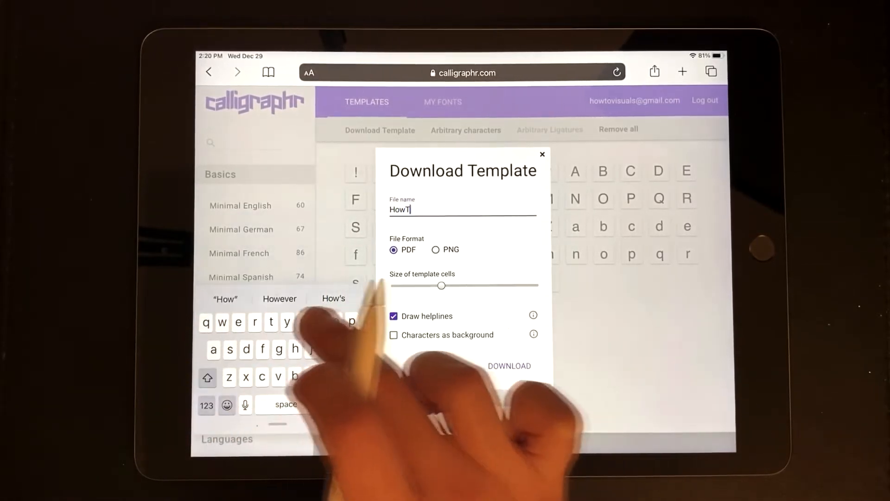
text(oV)
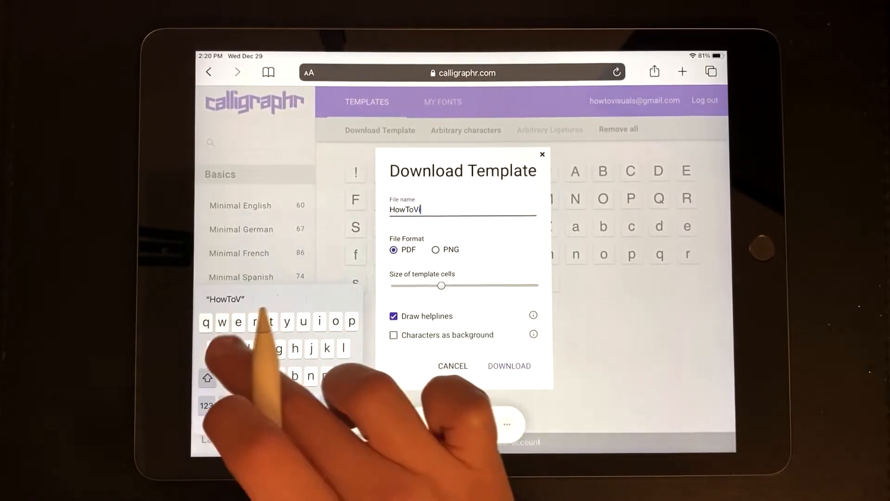
text(isuals)
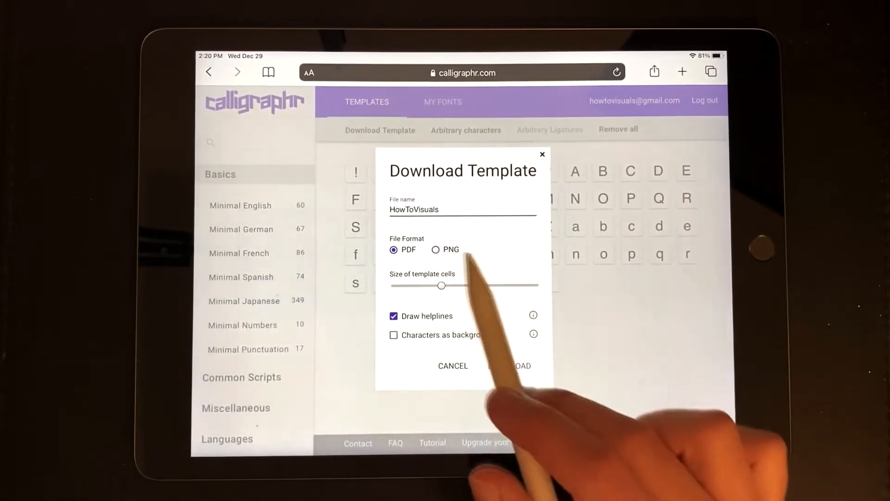
click(436, 249)
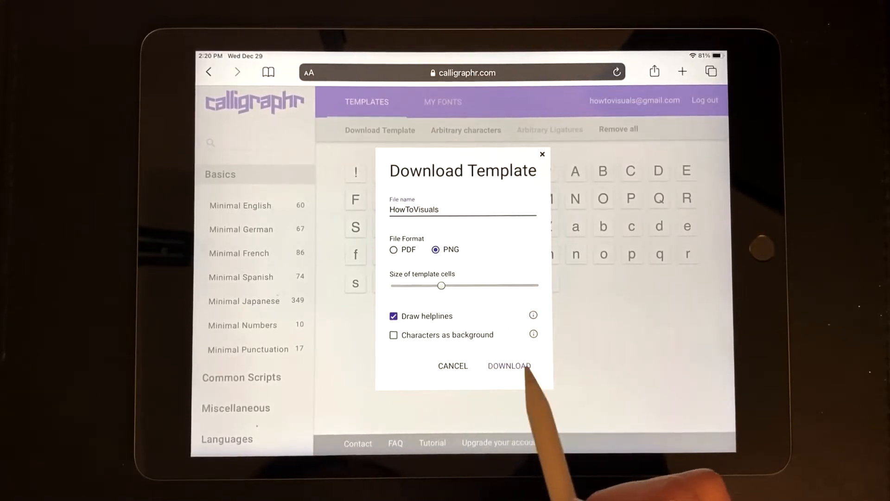
click(509, 366)
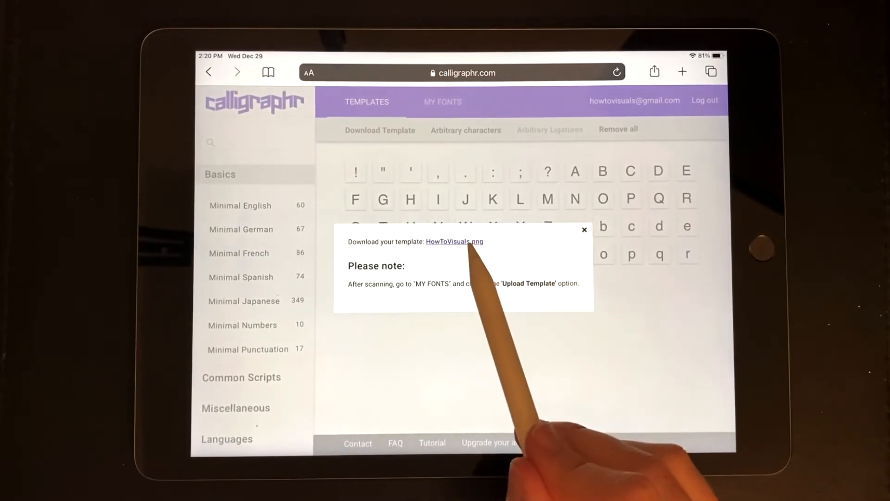
click(453, 241)
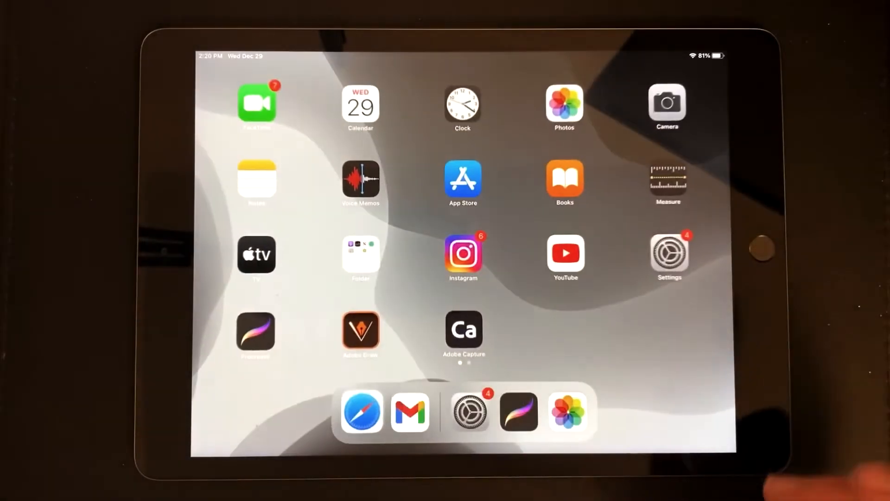
Launch Procreate from the iPad home screen to fill in the template
click(255, 335)
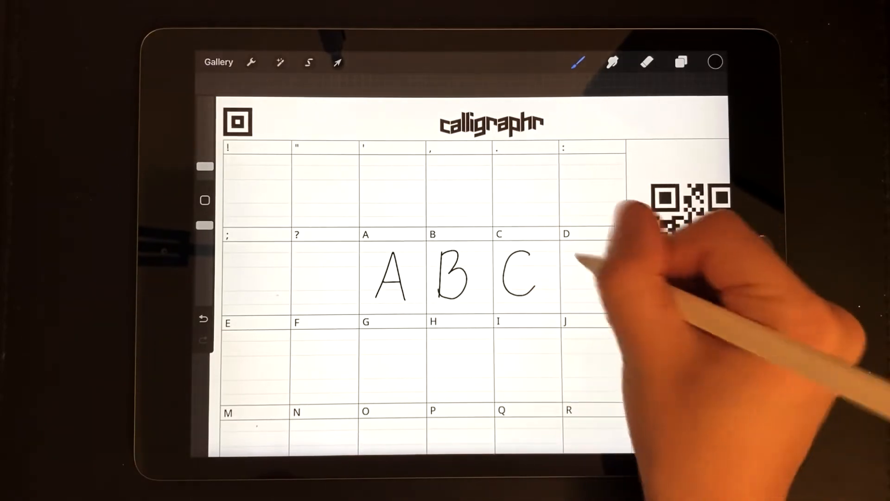
Handwrite the capitals, lowercase letters and punctuation into their template cells with the brush
drag(579, 273, 385, 363)
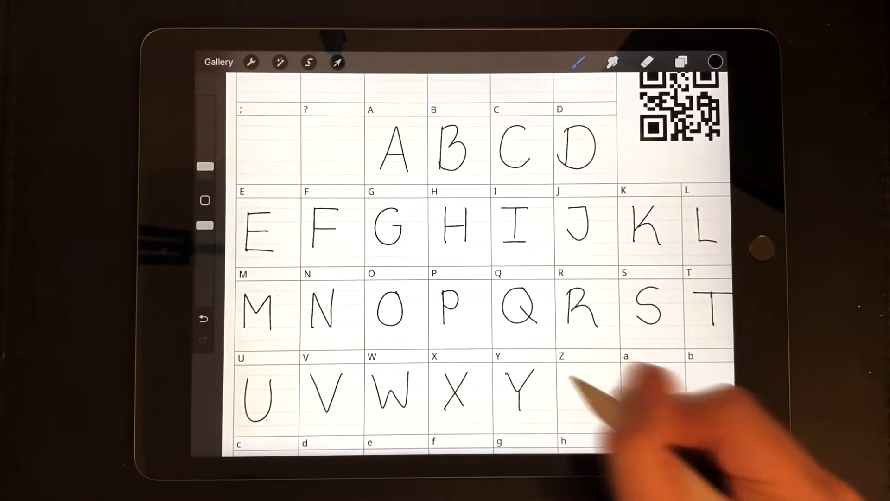
scroll(down, 3)
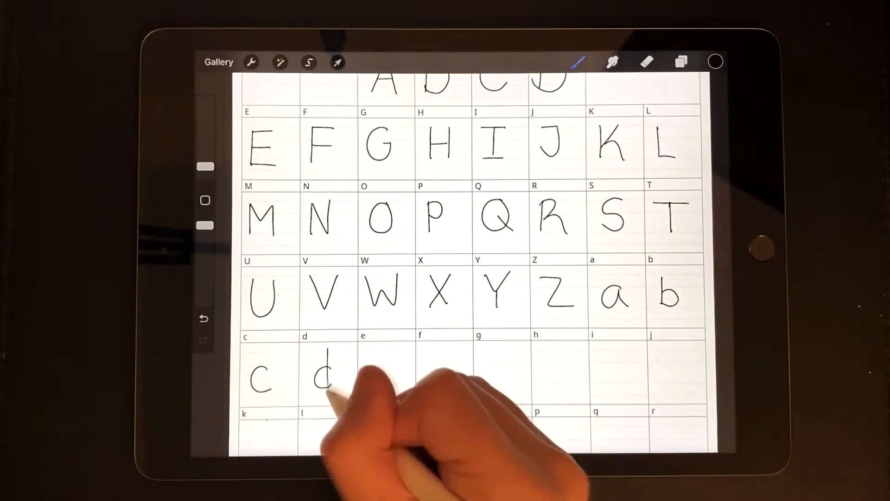
scroll(down, 3)
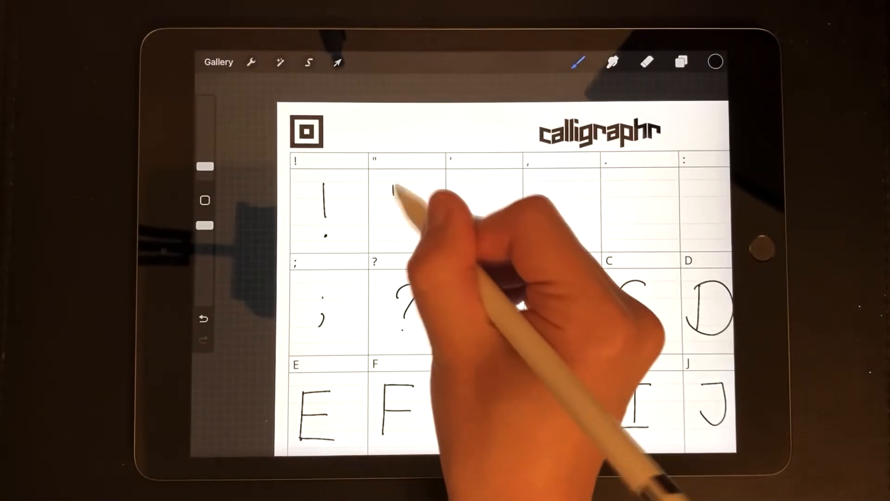
click(251, 62)
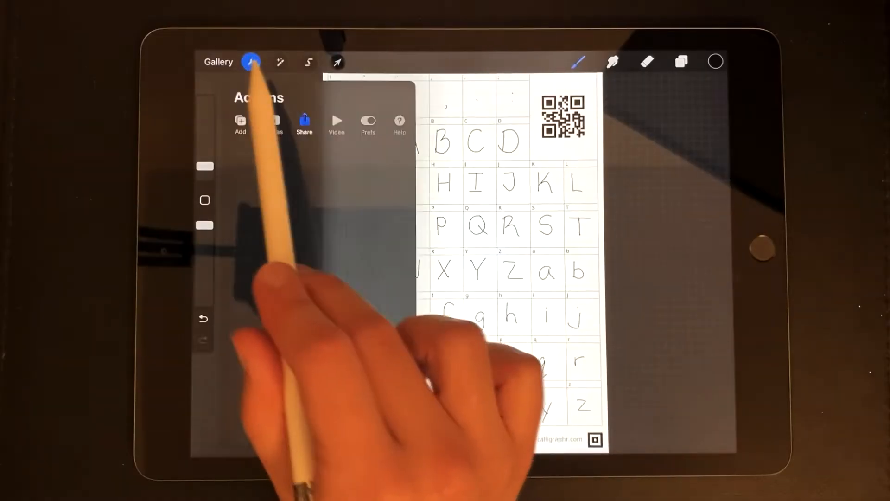
Export the filled template image and upload it to Calligraphr from the Photo Library
click(304, 123)
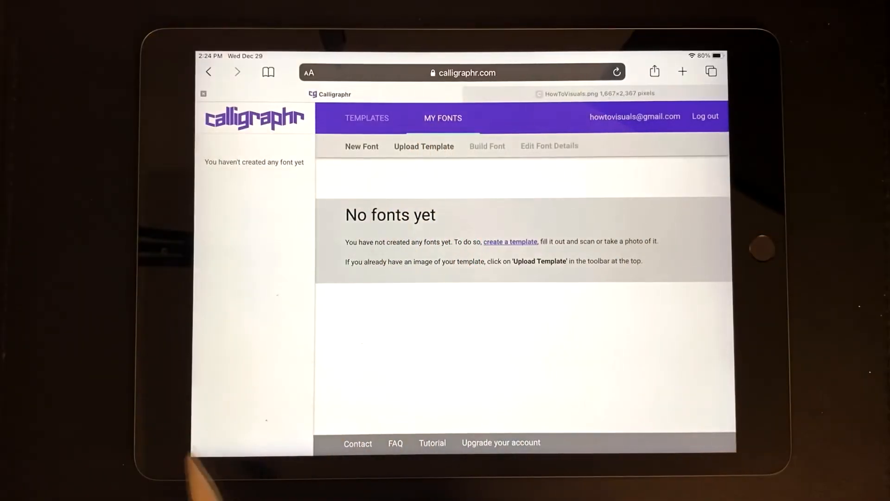
click(424, 146)
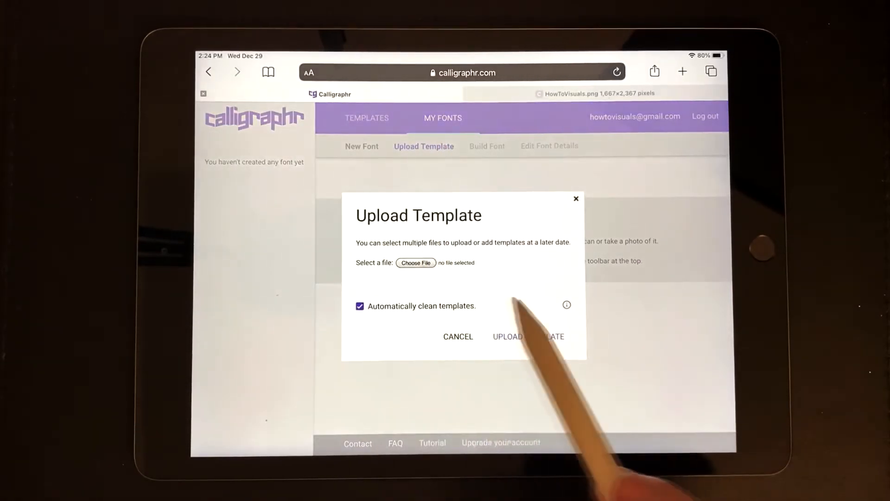
click(416, 262)
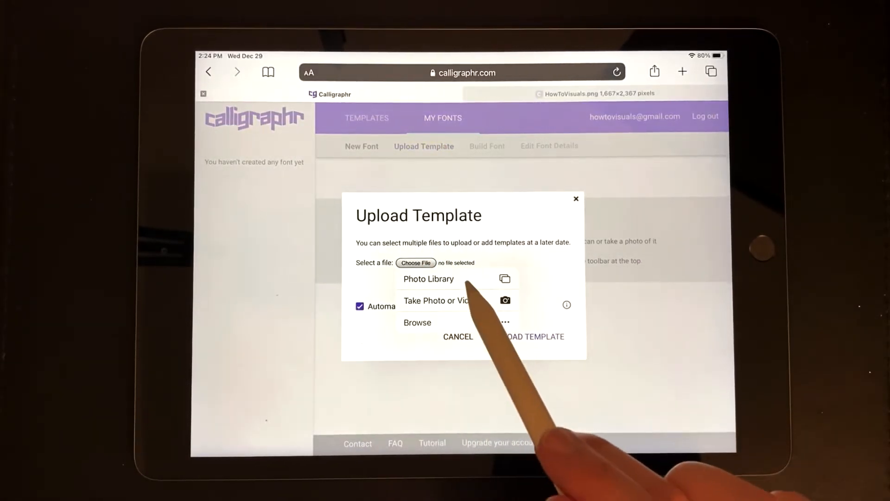
click(429, 279)
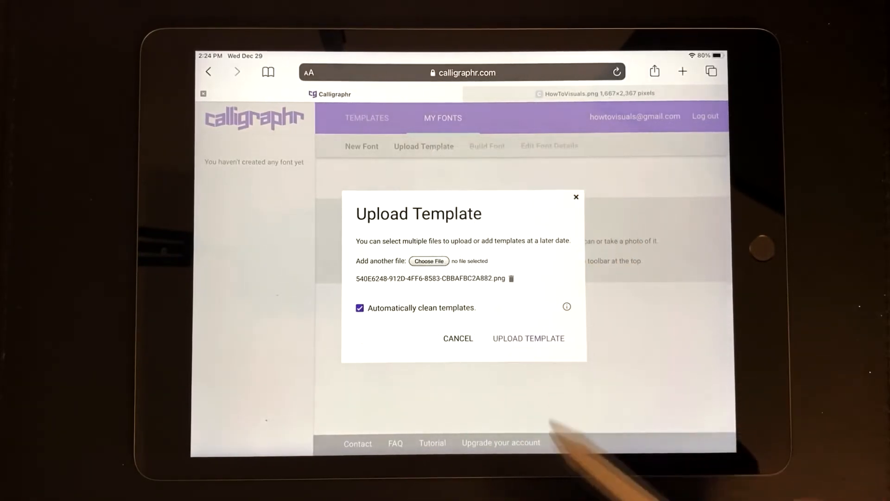
click(528, 338)
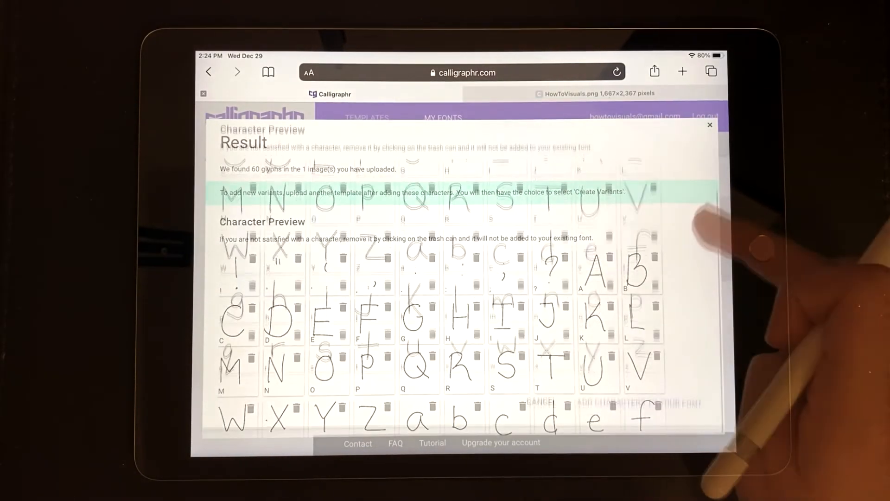
Add the 60 recognized characters to the new font MyFont
click(710, 124)
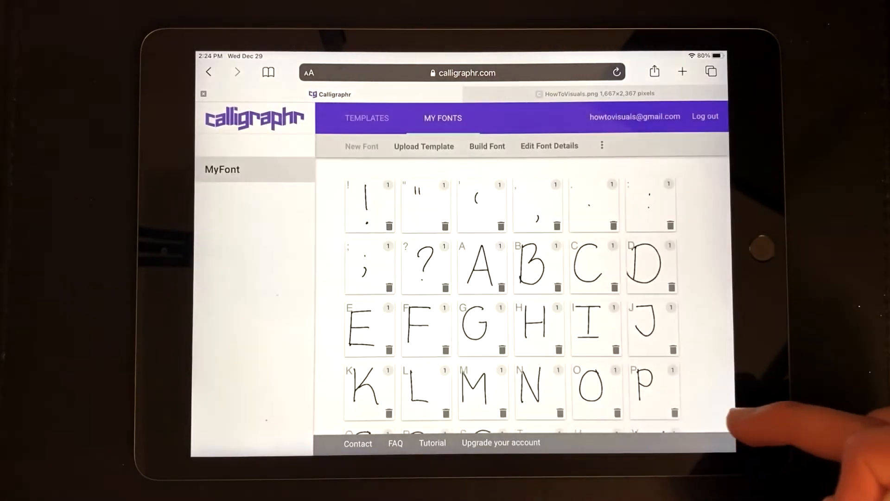
scroll(down, 3)
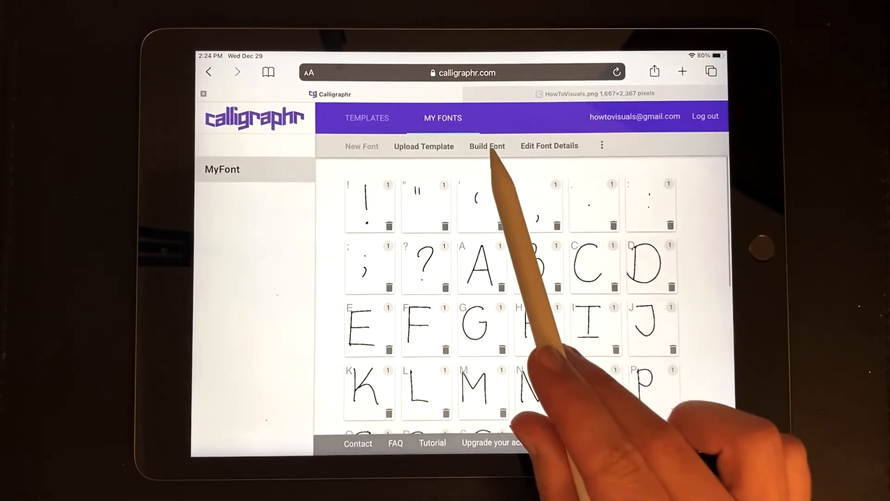
Build MyFont, producing Myfont-Regular .ttf and .otf files with an alphabet preview
click(487, 145)
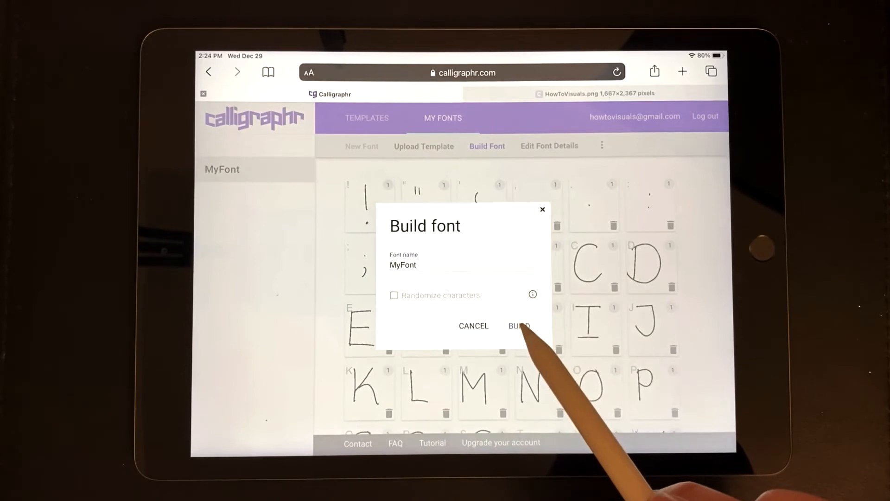
click(518, 326)
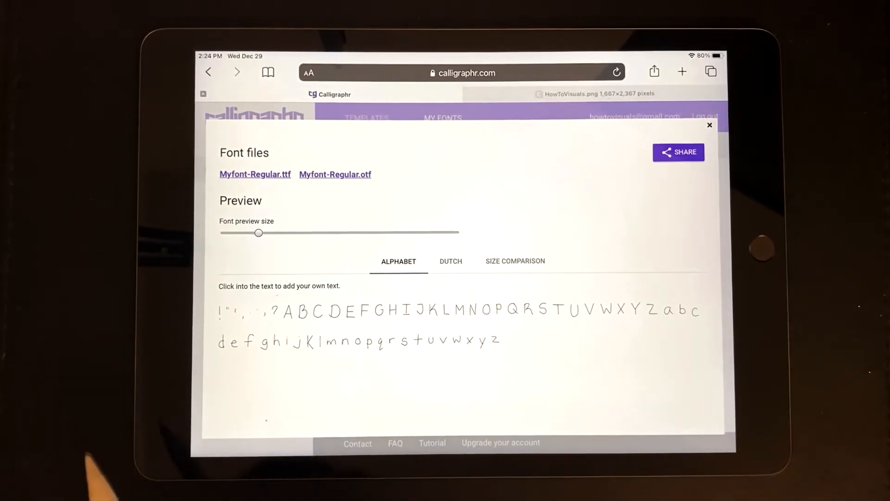
drag(259, 232, 275, 232)
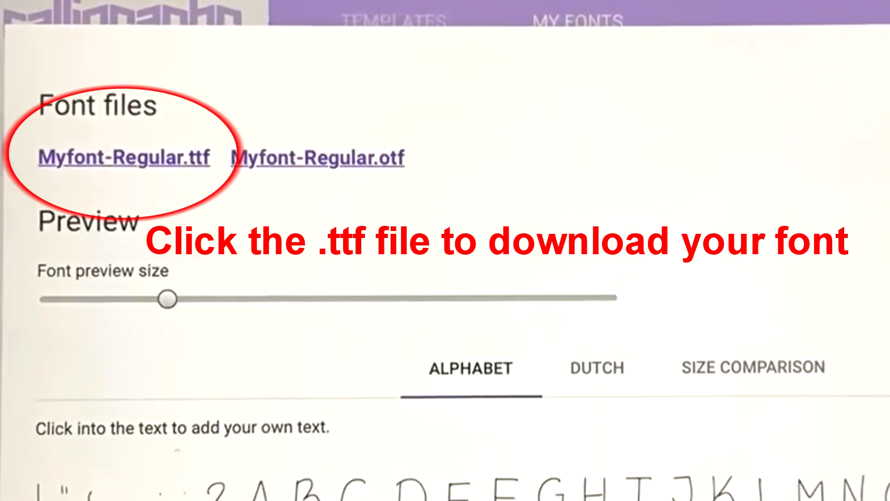
Download the TrueType Myfont file and install it through Windows Font Viewer
click(123, 158)
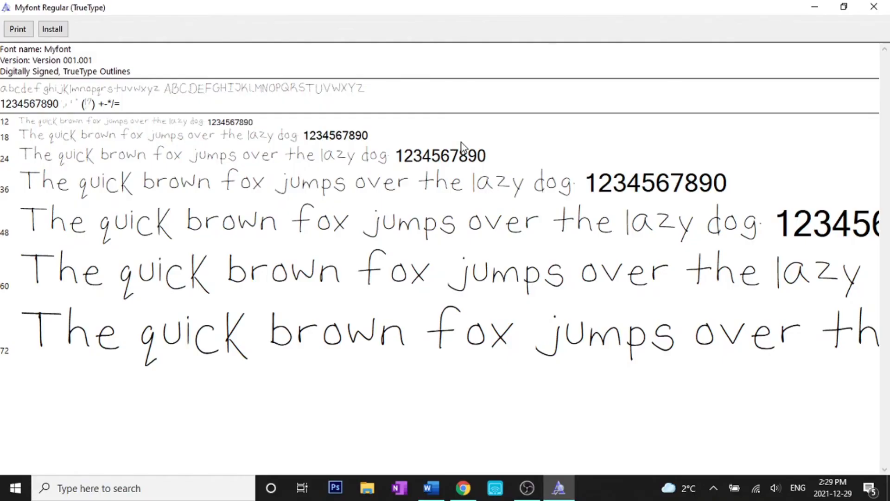
mouse_move(127, 67)
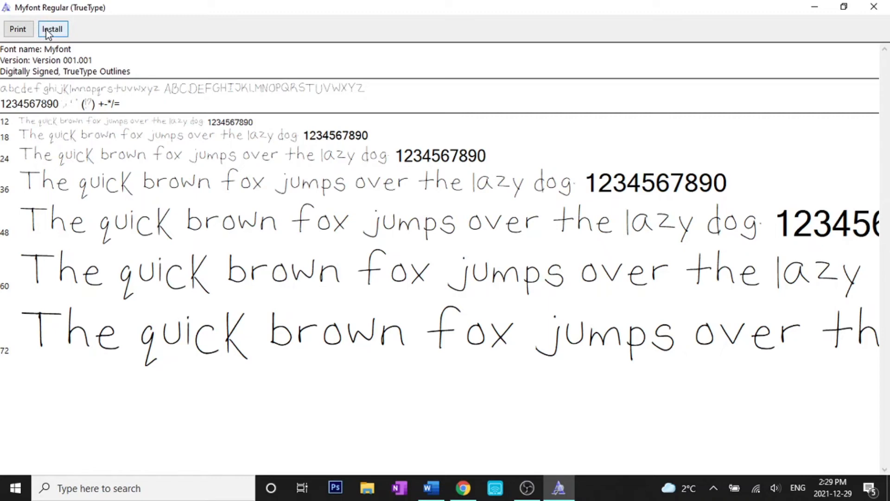
mouse_move(62, 34)
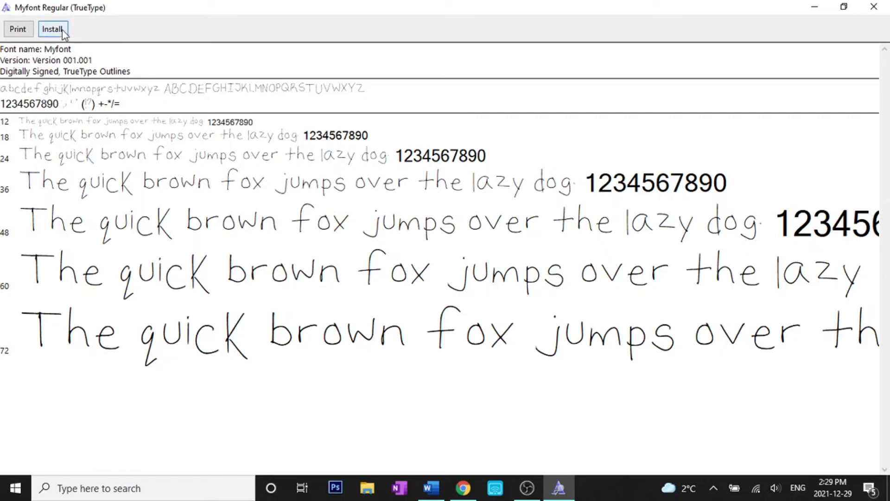
click(52, 28)
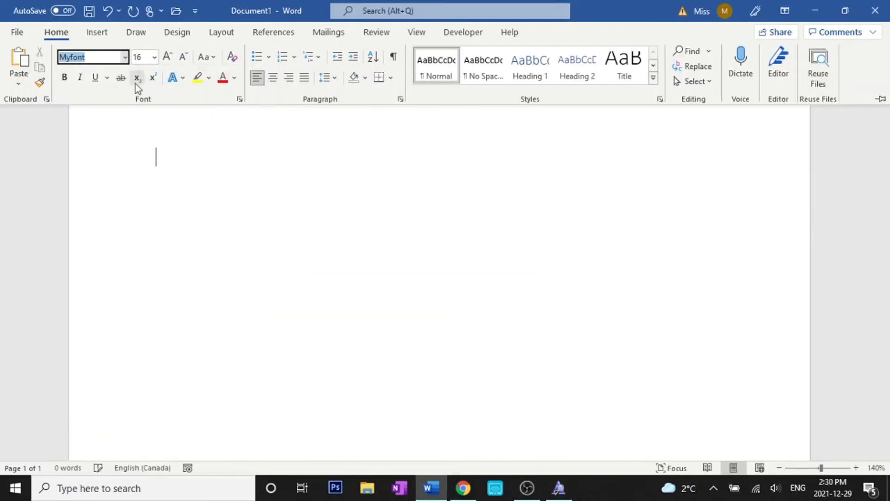
Write the thank-you message asking viewers to like, comment, subscribe and suggest videos in Myfont
text(Thank you for watching my video! Please be)
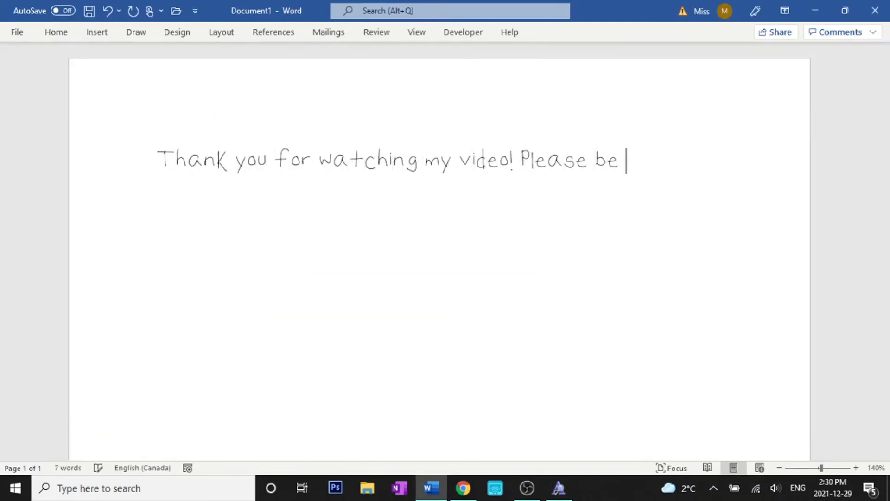
text(sure to like, comment, and subscribe and let me)
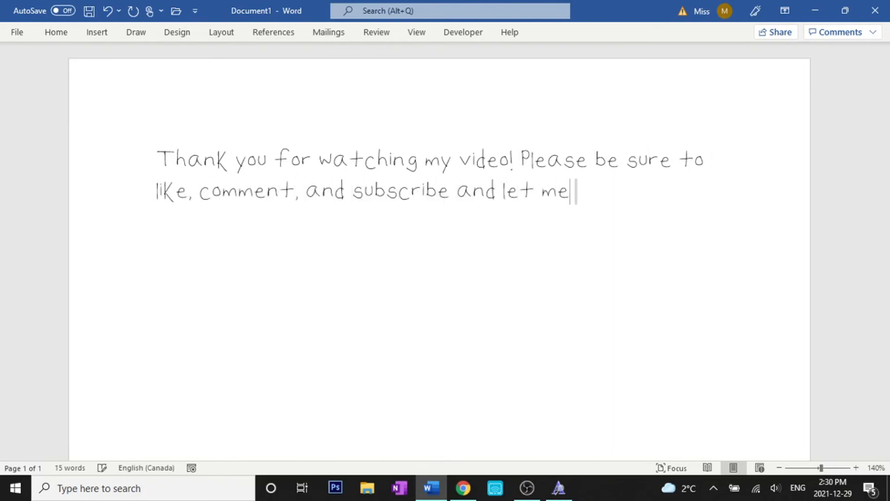
text(know what videos you would like to see next!)
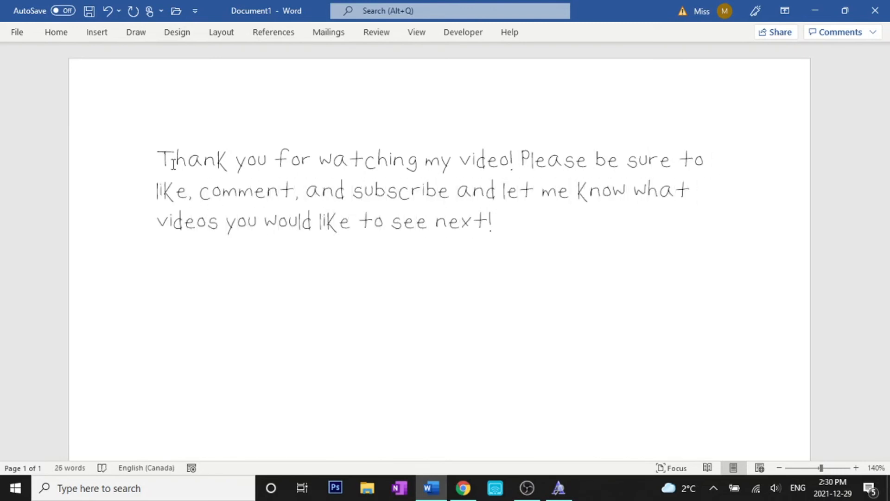